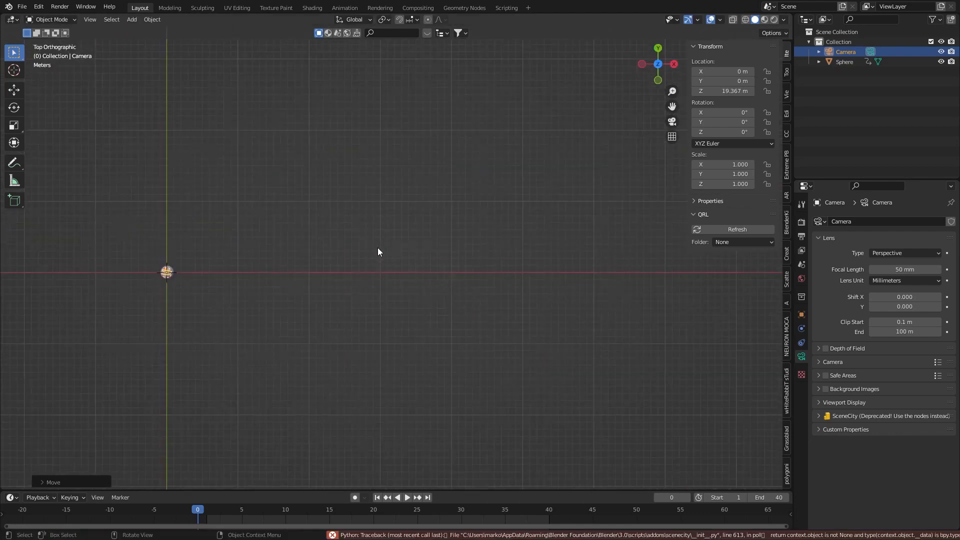
{"action": "mouse_move", "coordinate": [850, 300]}
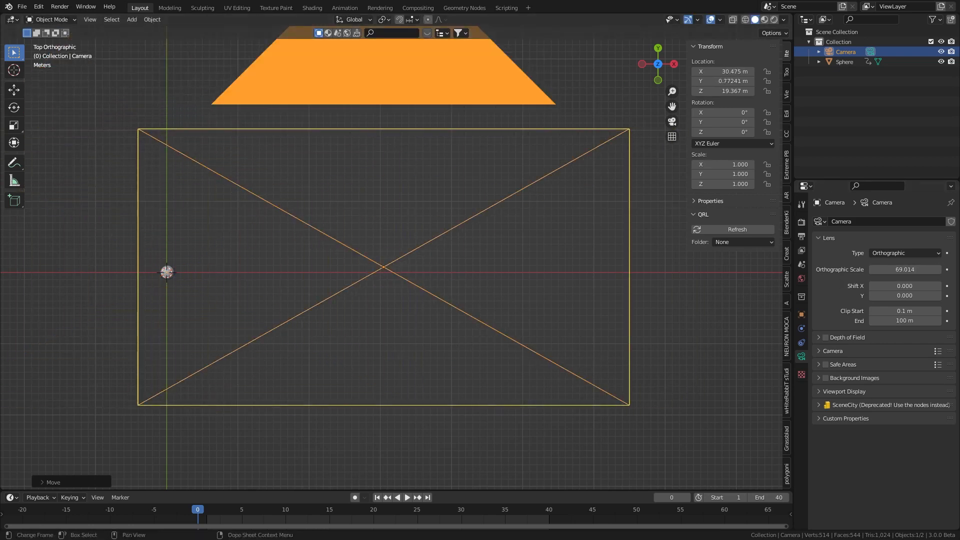
Jump the timeline to frame 29 to check the camera framing.
{"action": "left_click", "coordinate": [451, 509]}
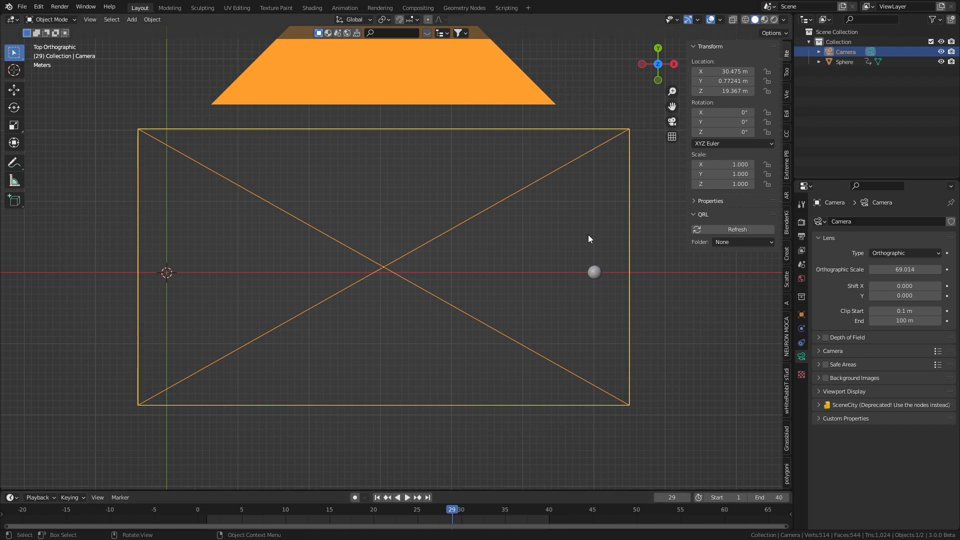
Set the world colour to white, then edit the sphere's surface shader.
{"action": "left_click", "coordinate": [801, 279]}
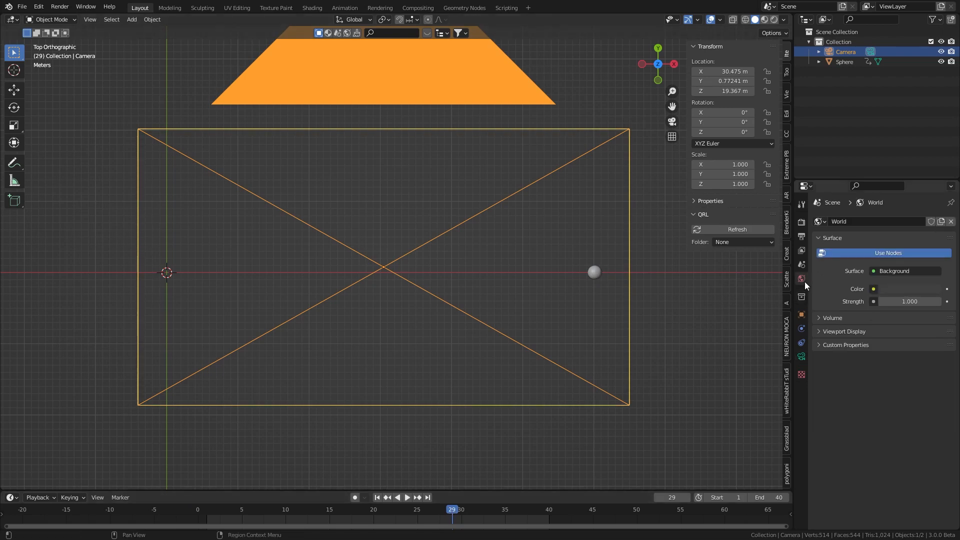
{"action": "left_click", "coordinate": [874, 289]}
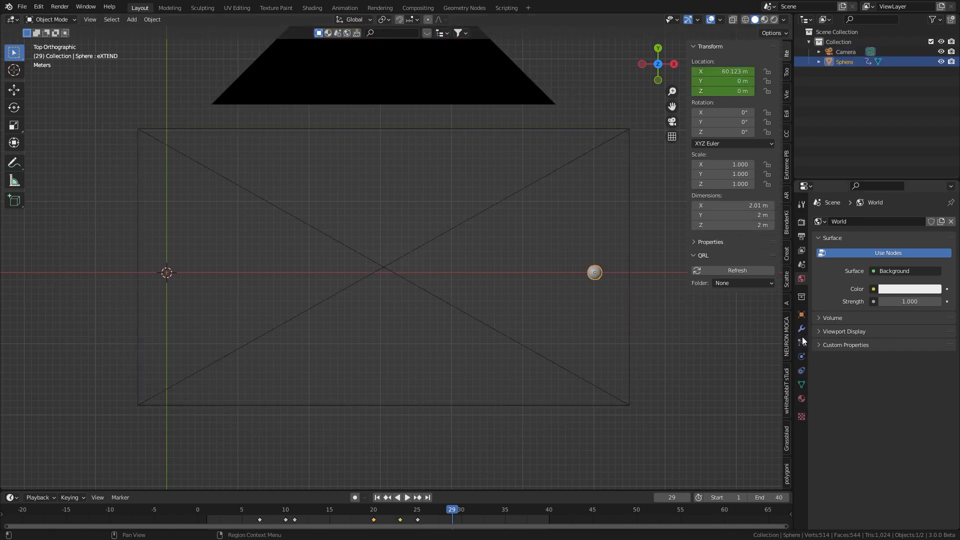
{"action": "left_click", "coordinate": [800, 399]}
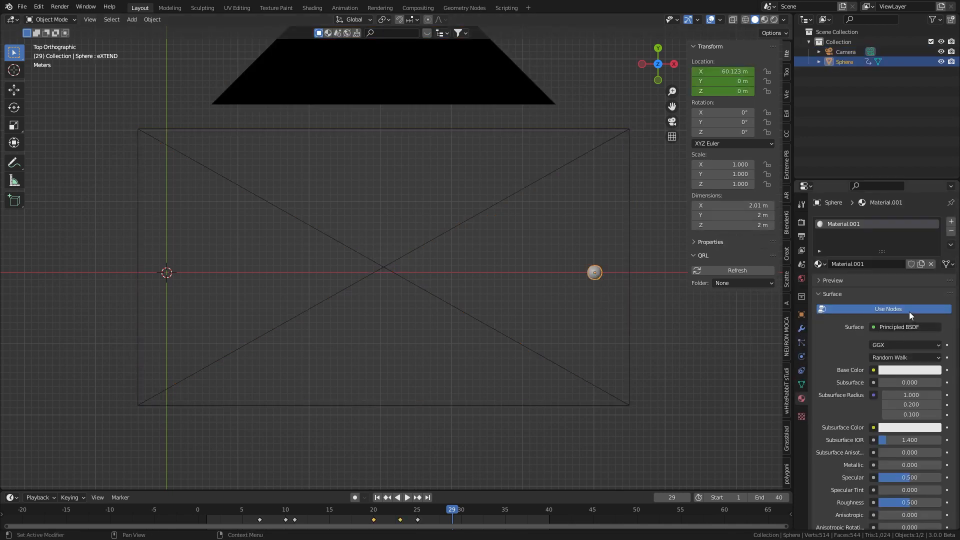
{"action": "left_click", "coordinate": [905, 327]}
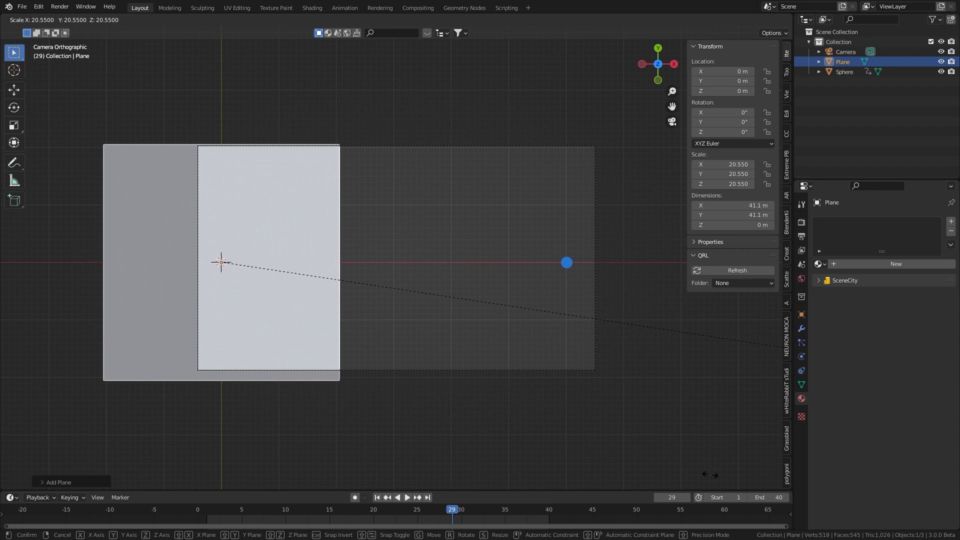
Confirm the enlarged plane's size and give it an Emission surface shader.
{"action": "left_click", "coordinate": [486, 360]}
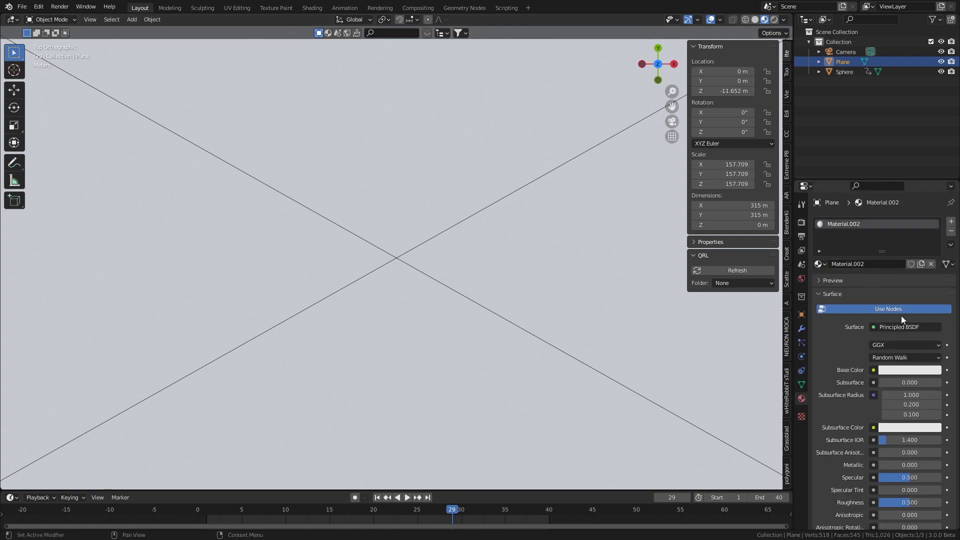
{"action": "left_click", "coordinate": [900, 327]}
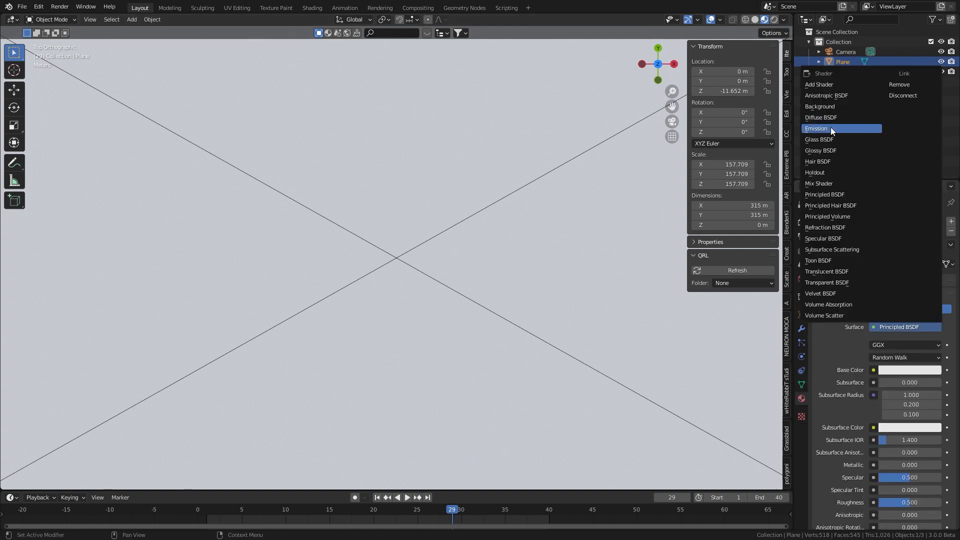
{"action": "left_click", "coordinate": [815, 128]}
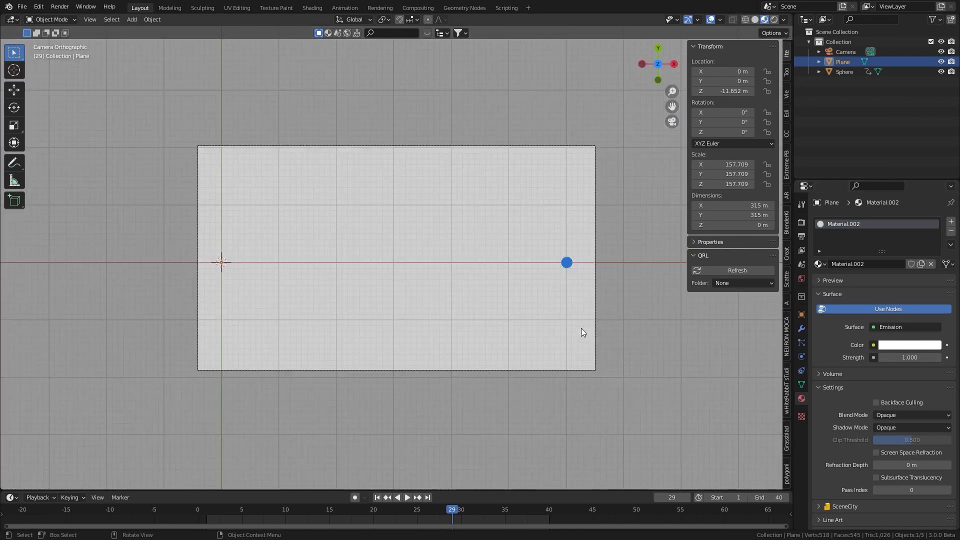
{"action": "mouse_move", "coordinate": [516, 281]}
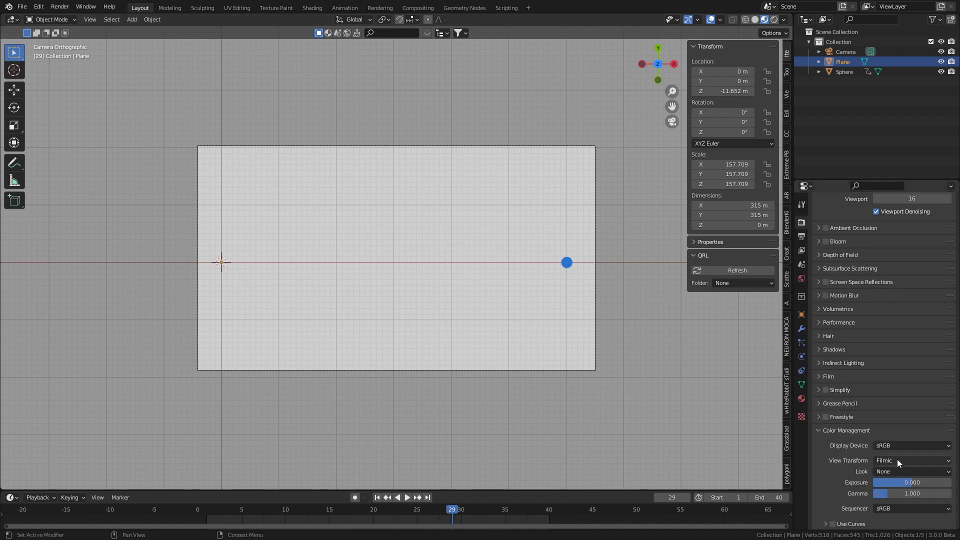
Switch View Transform to Standard, then play and pause the animation.
{"action": "left_click", "coordinate": [912, 460]}
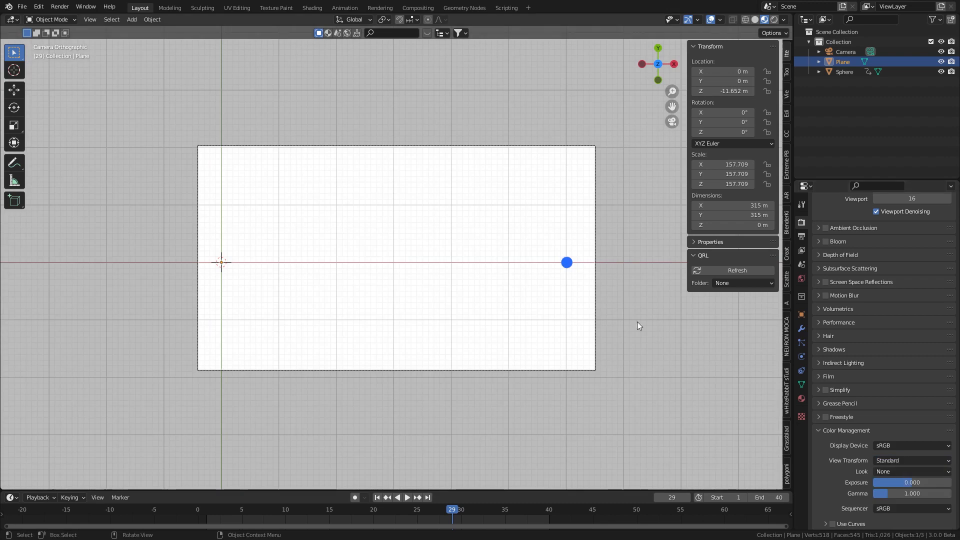
{"action": "mouse_move", "coordinate": [522, 431]}
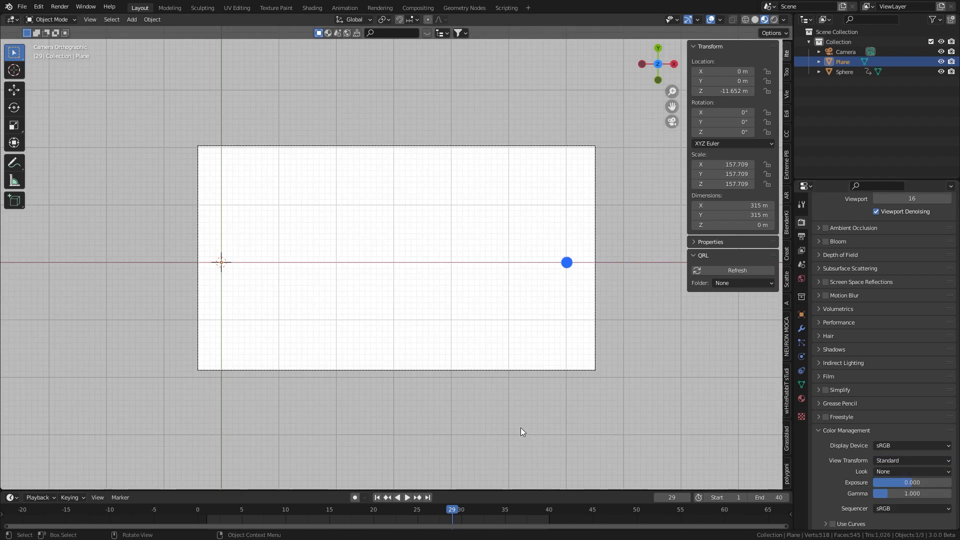
{"action": "left_click", "coordinate": [406, 497]}
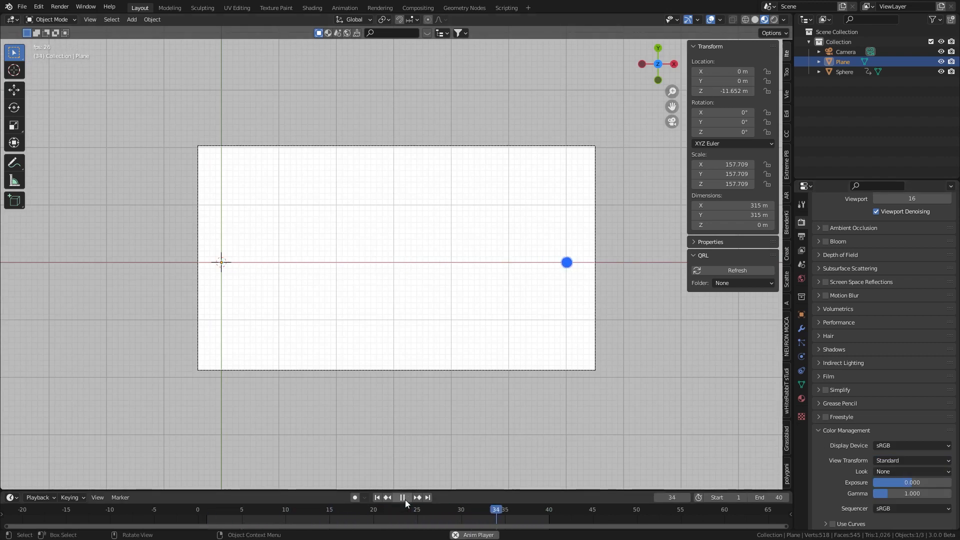
{"action": "left_click", "coordinate": [402, 497]}
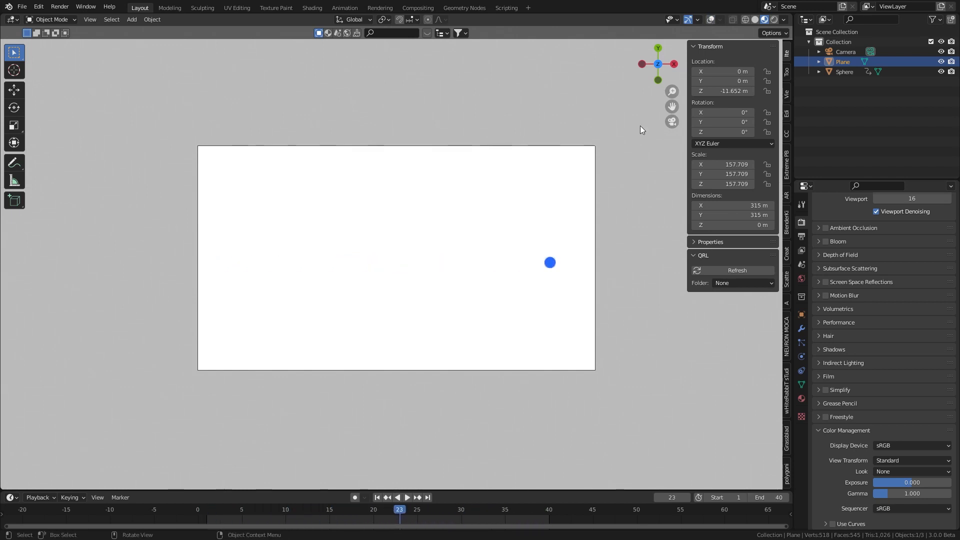
Run View > Viewport Render Animation to render the blue sphere on white.
{"action": "left_click", "coordinate": [90, 19]}
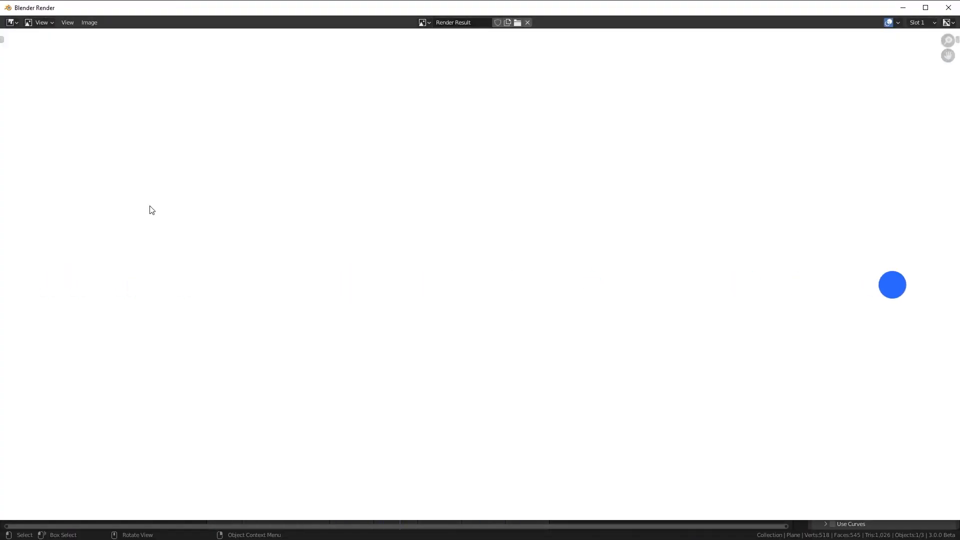
{"action": "mouse_move", "coordinate": [883, 62]}
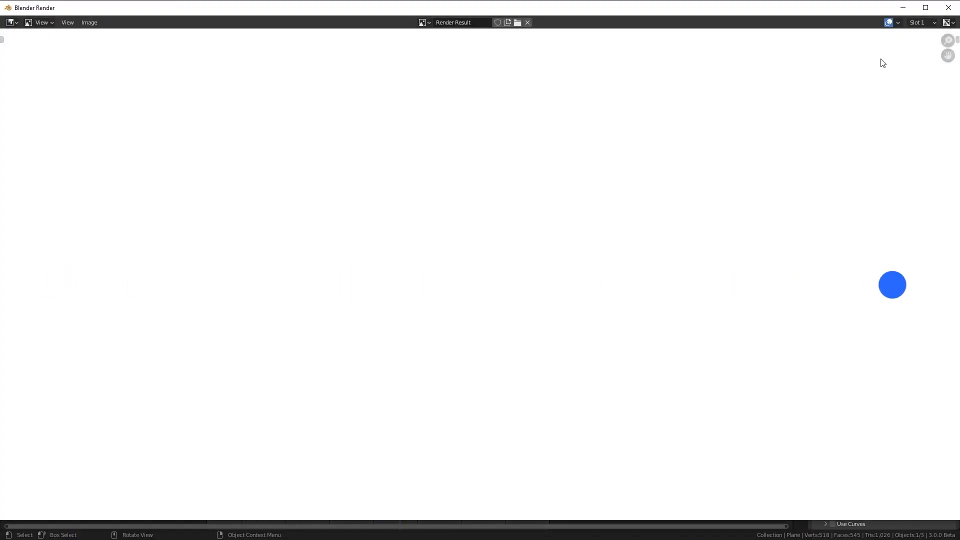